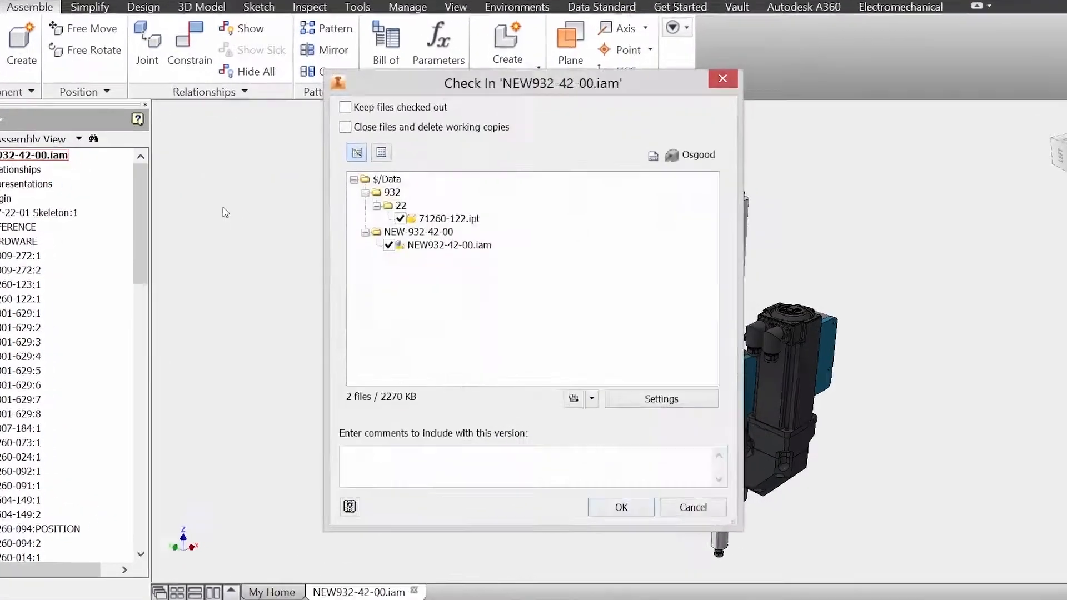
- Check in with comment 'UPDATED THE SERVO' and describe ECO-000003: 'Customer requested the servos be mounted vertically.'
{"action": "type", "text": "UPDATED THE SERVO"}
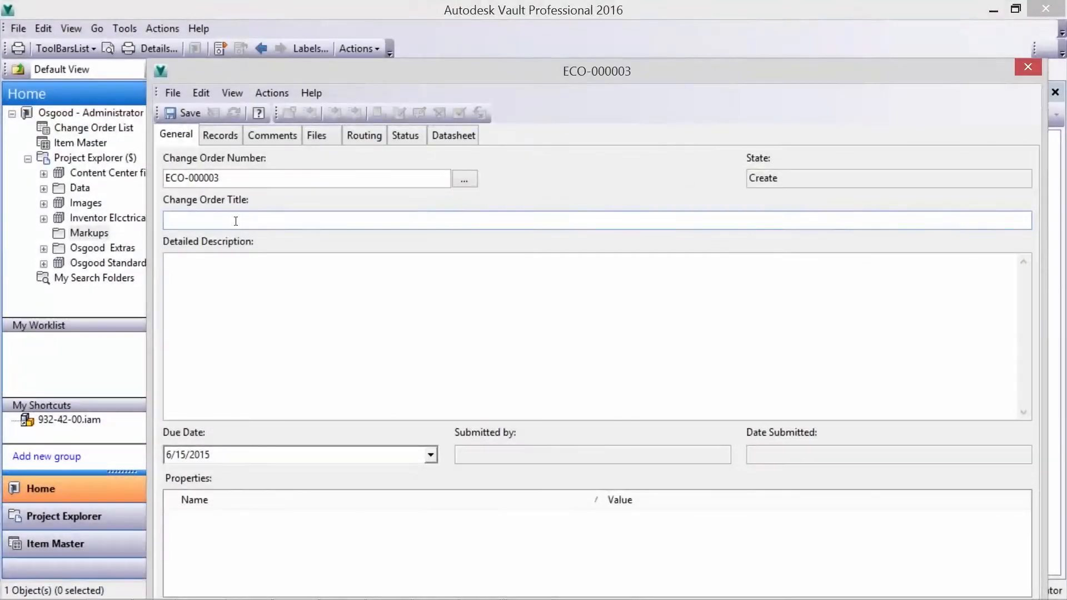
{"action": "type", "text": "Customer requested the servos be mounted vertically."}
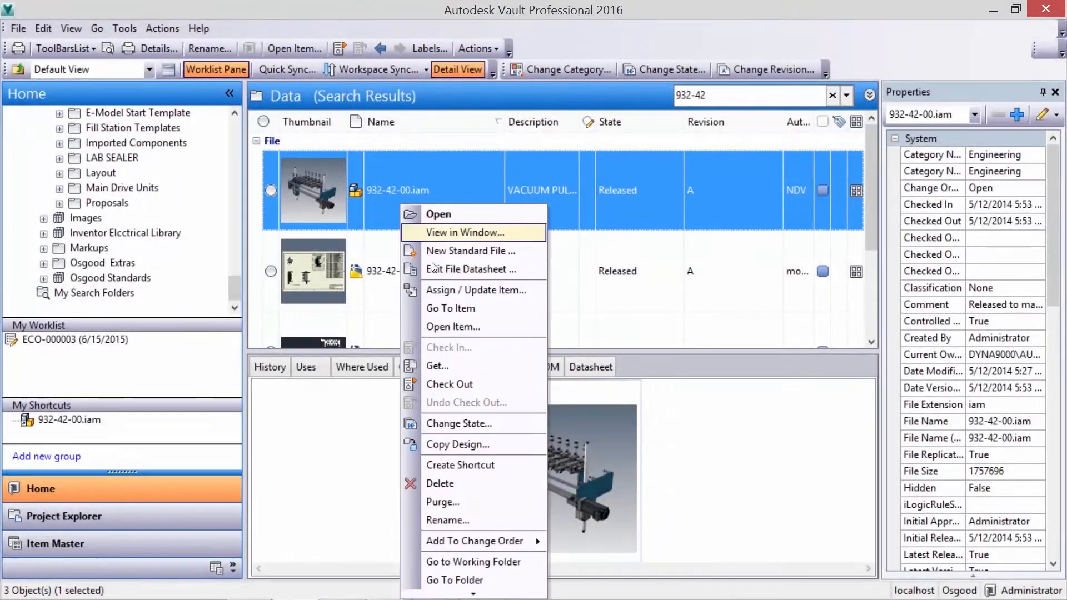
{"action": "mouse_move", "coordinate": [469, 444]}
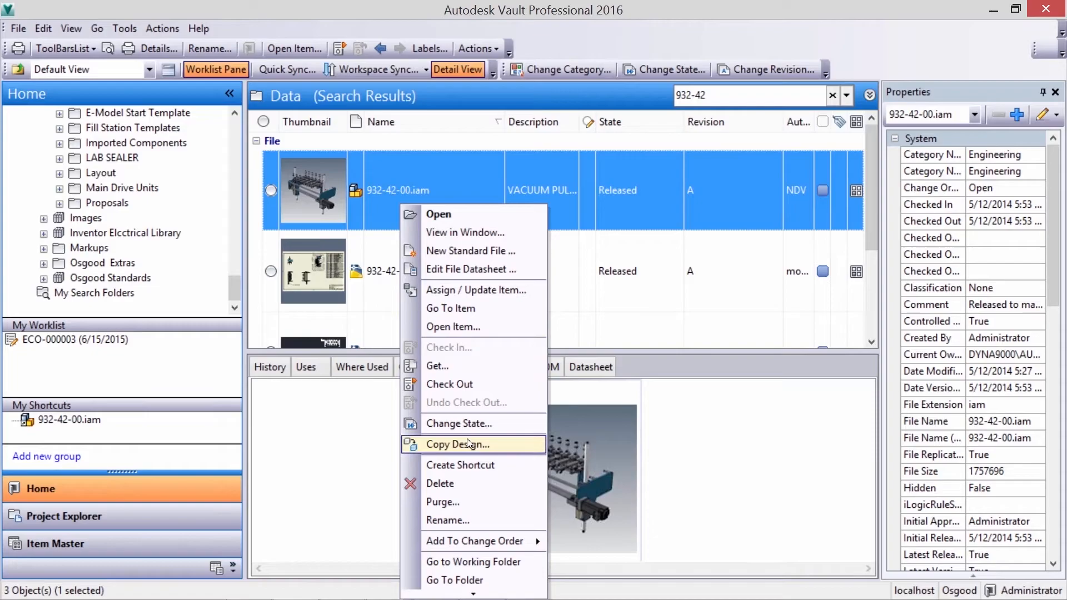
- Start Copy Design on 932-42-00.iam and review the list of files to be copied
{"action": "left_click", "coordinate": [458, 444]}
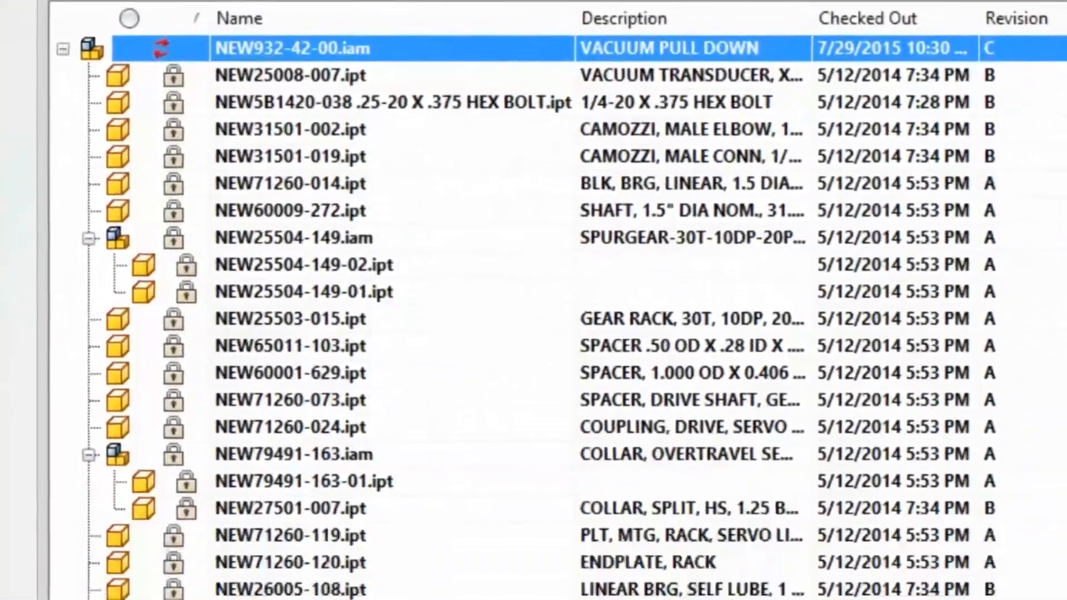
{"action": "scroll", "scroll_direction": "down", "scroll_amount": 3}
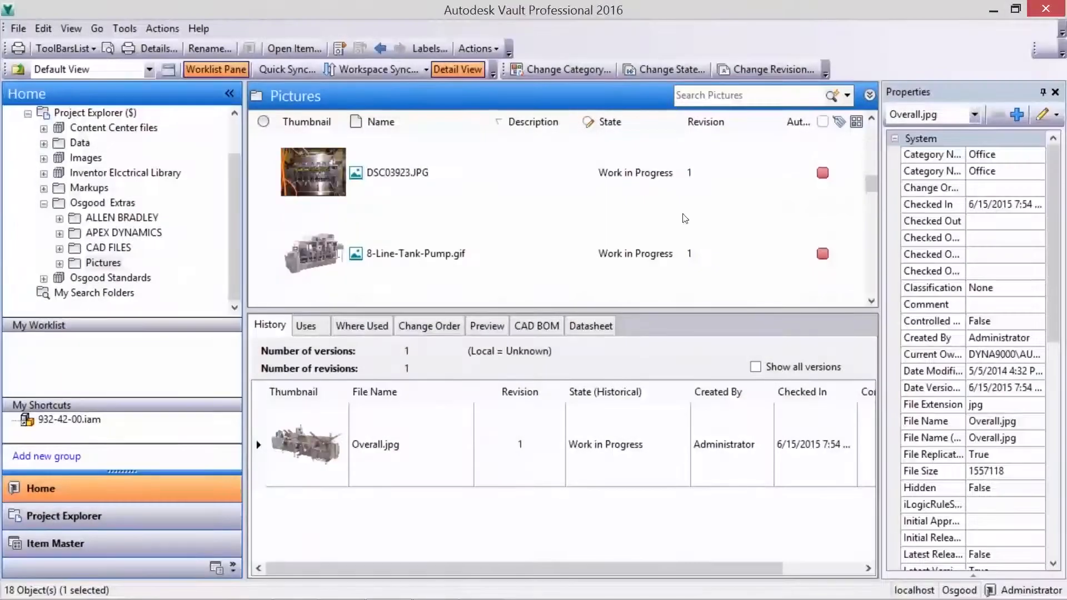
- Browse to the ALLEN BRADLEY folder and preview the servo motor PDF brochure
{"action": "left_click", "coordinate": [108, 247]}
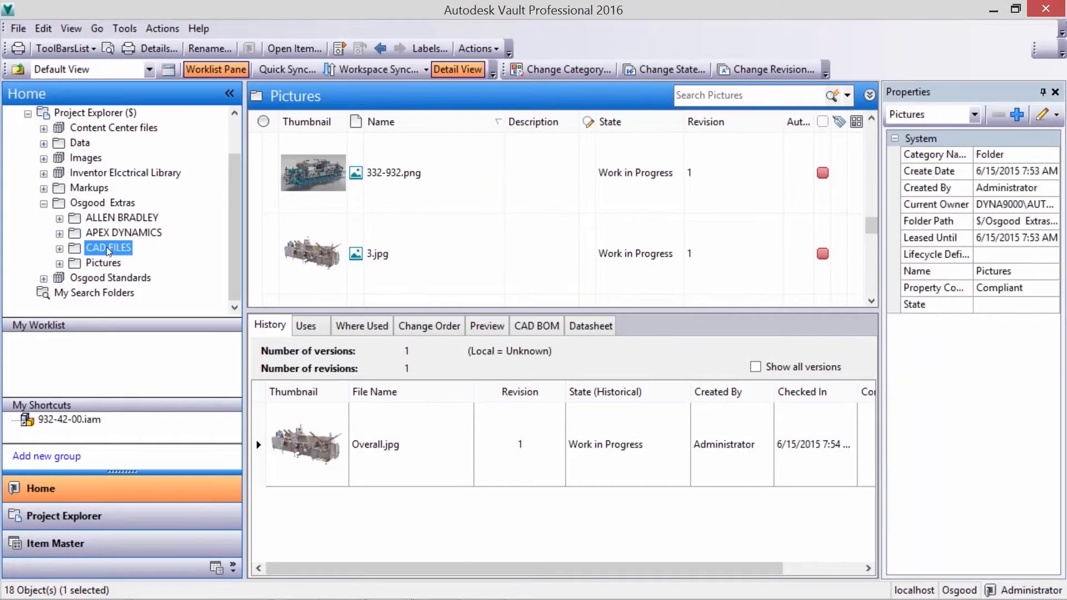
{"action": "left_click", "coordinate": [122, 218]}
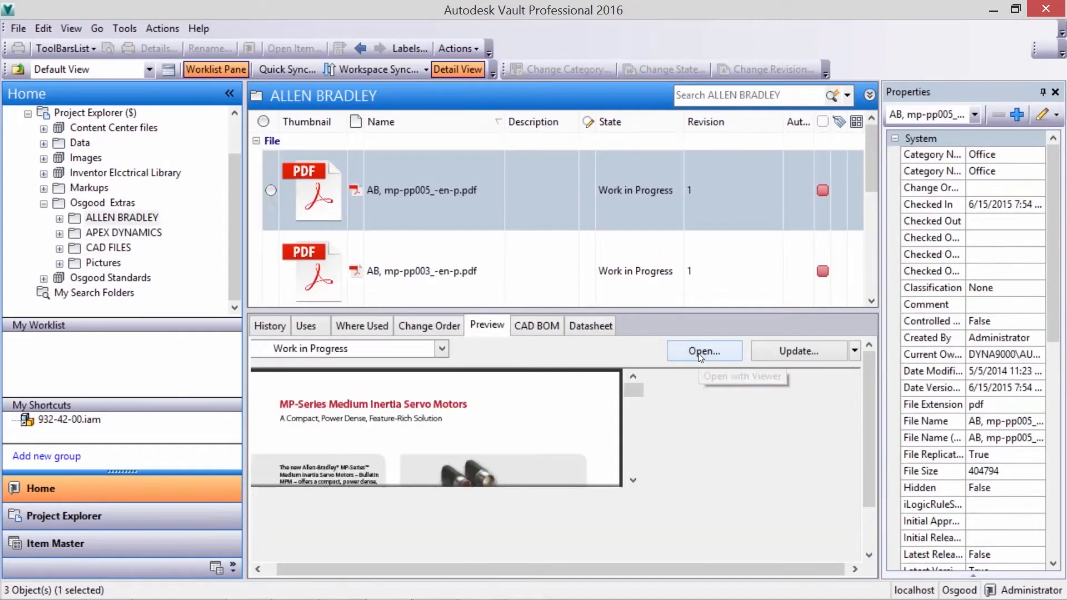
{"action": "left_click", "coordinate": [703, 351]}
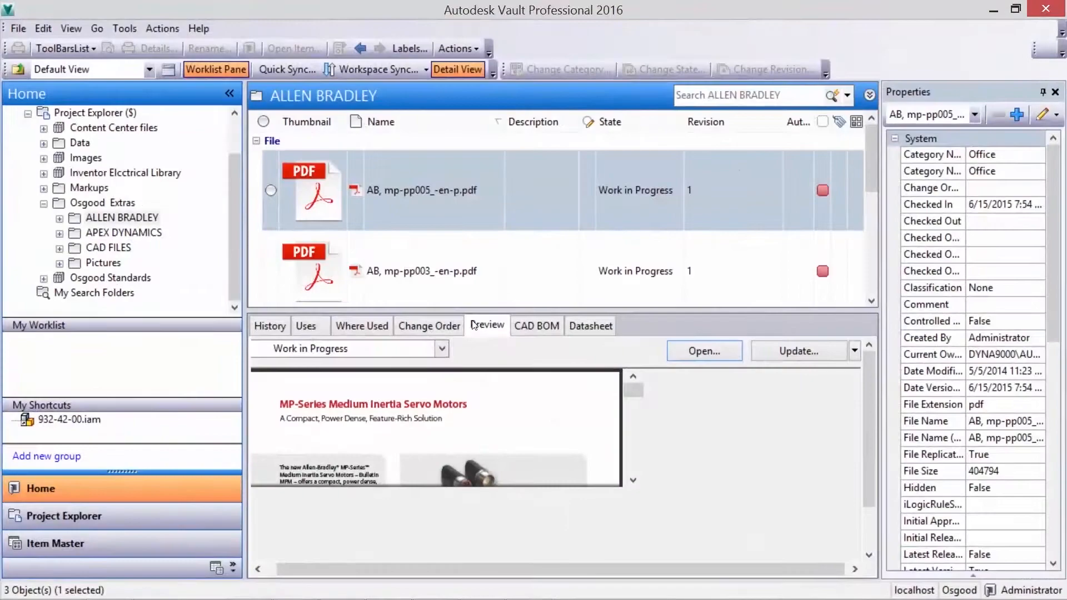
{"action": "left_click", "coordinate": [102, 202]}
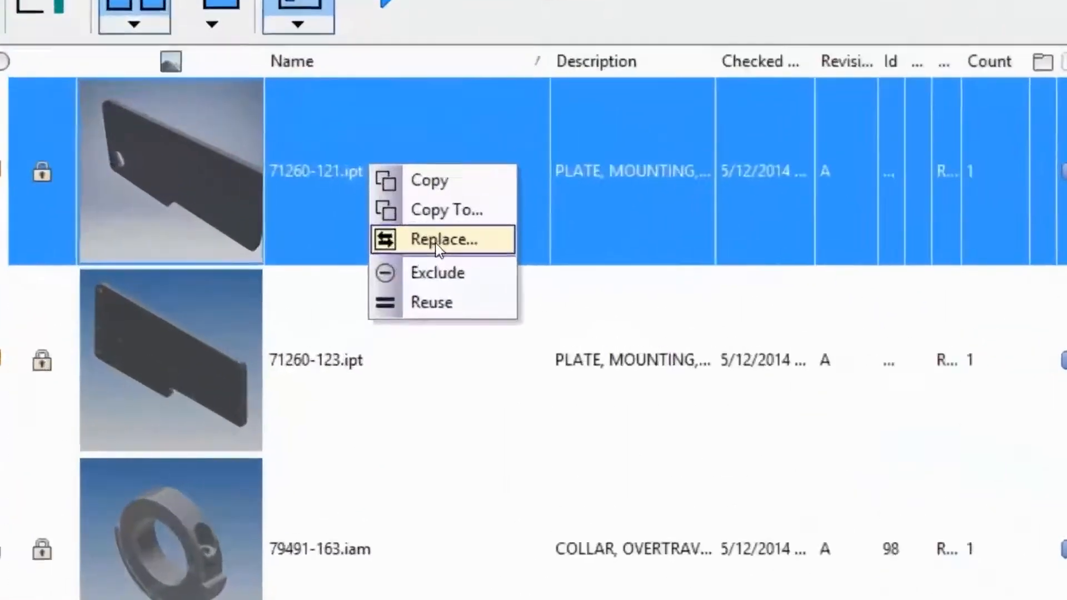
- Begin replacing part 71260-121.ipt in the copied design
{"action": "left_click", "coordinate": [440, 240]}
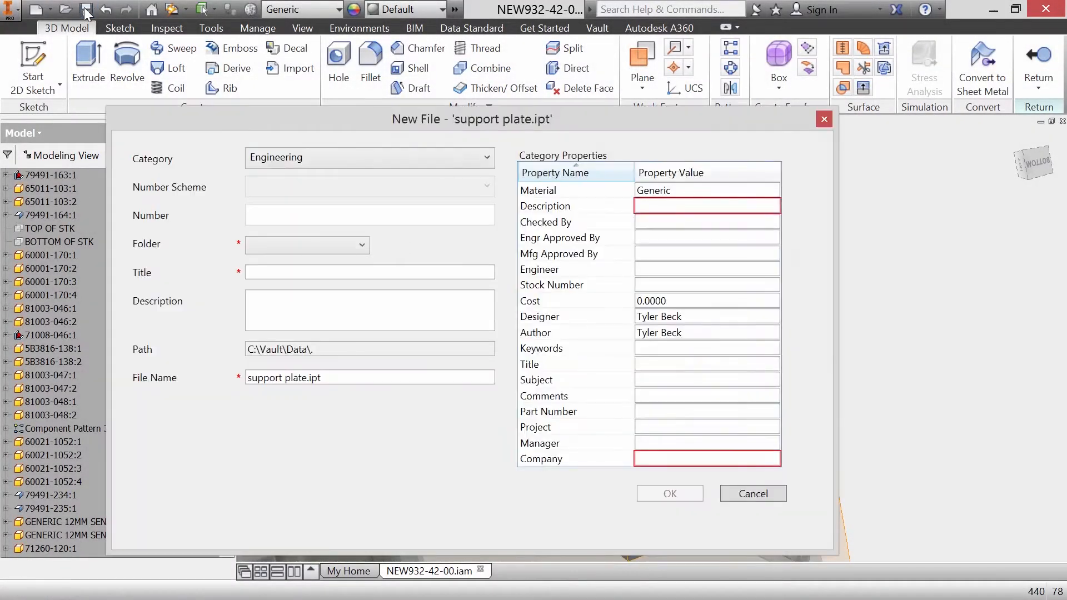
- Enter title PLATE, description SUPPORT PLATE and company ACME for support plate.ipt
{"action": "left_click", "coordinate": [369, 271]}
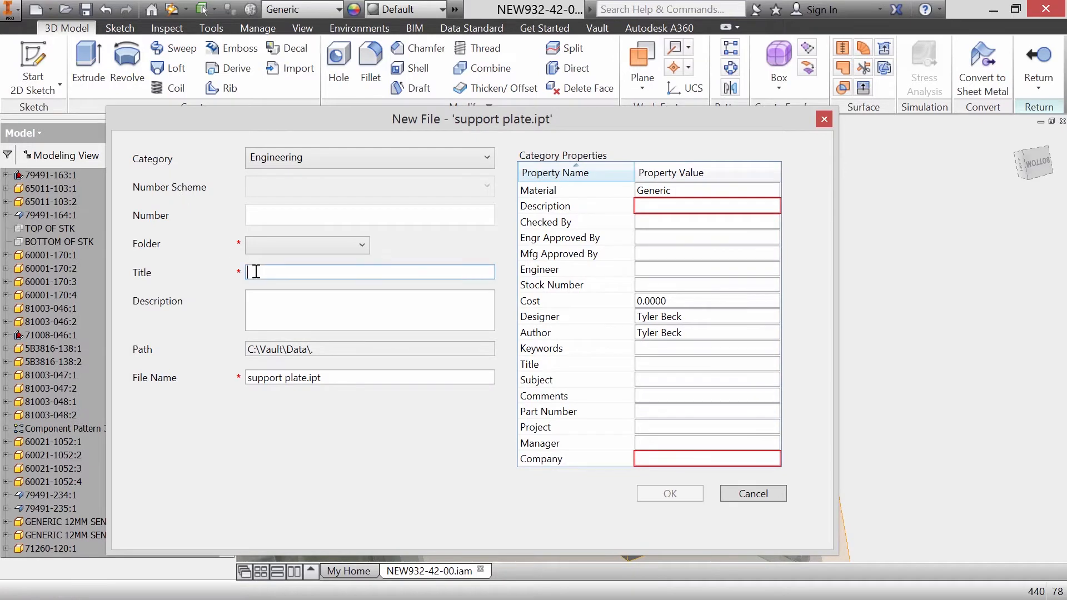
{"action": "type", "text": "PLATE"}
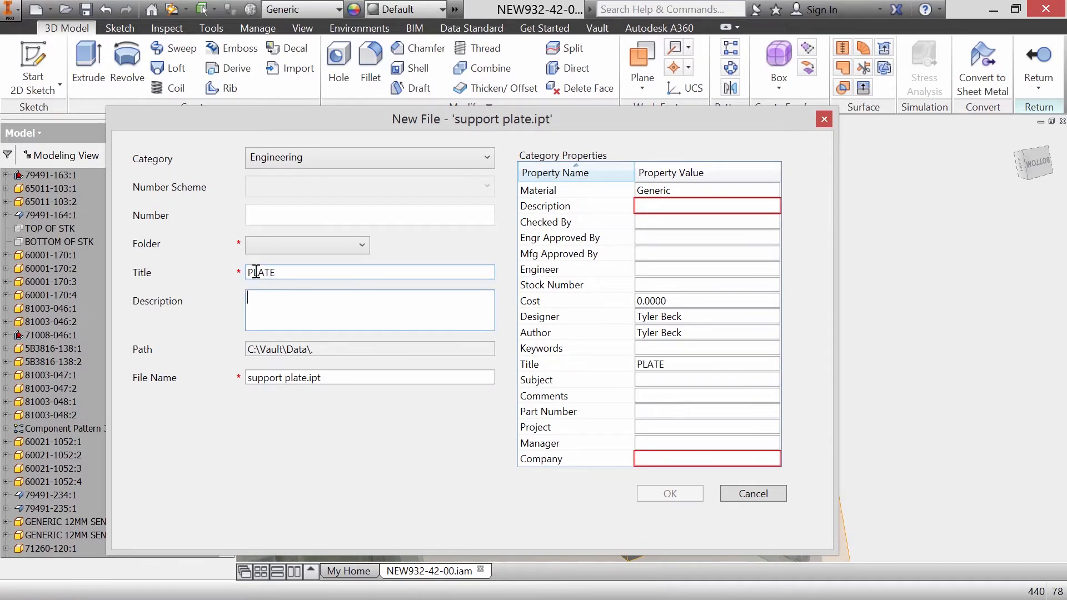
{"action": "type", "text": "SUPPORT PL"}
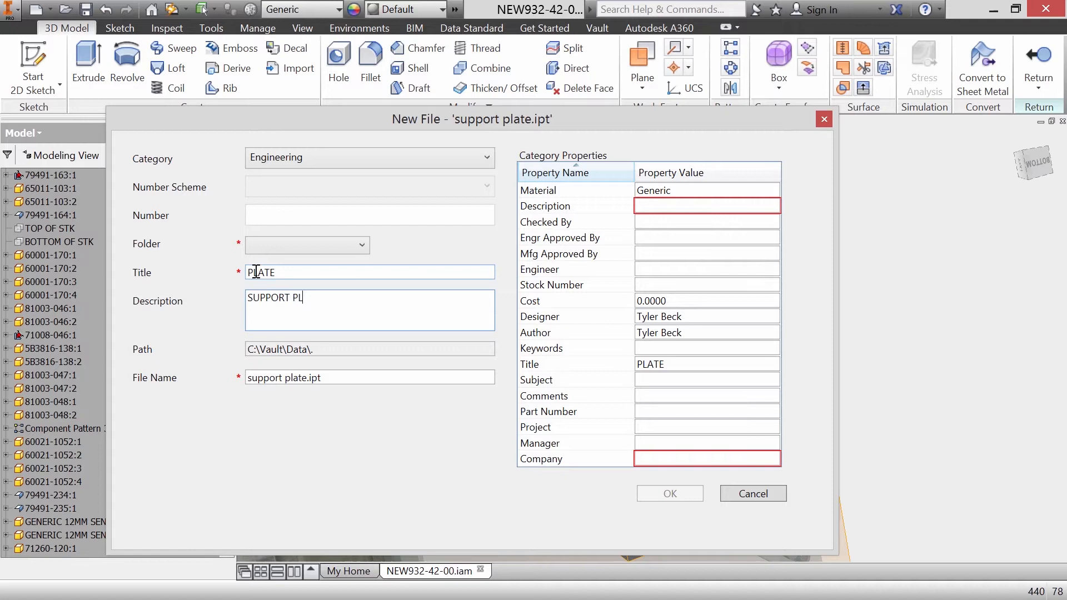
{"action": "type", "text": "ATE"}
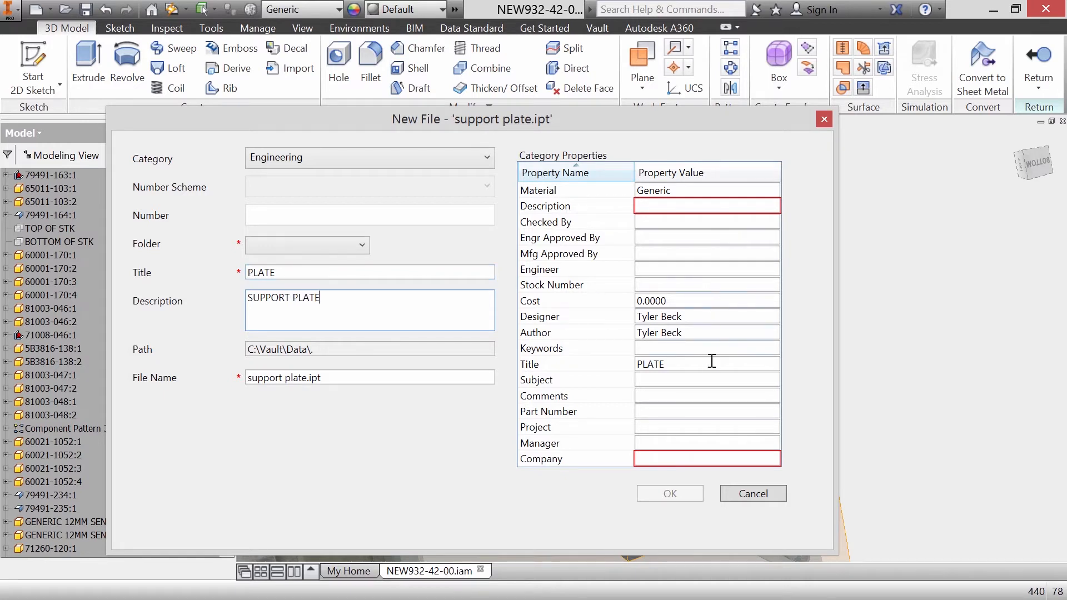
{"action": "type", "text": "AC"}
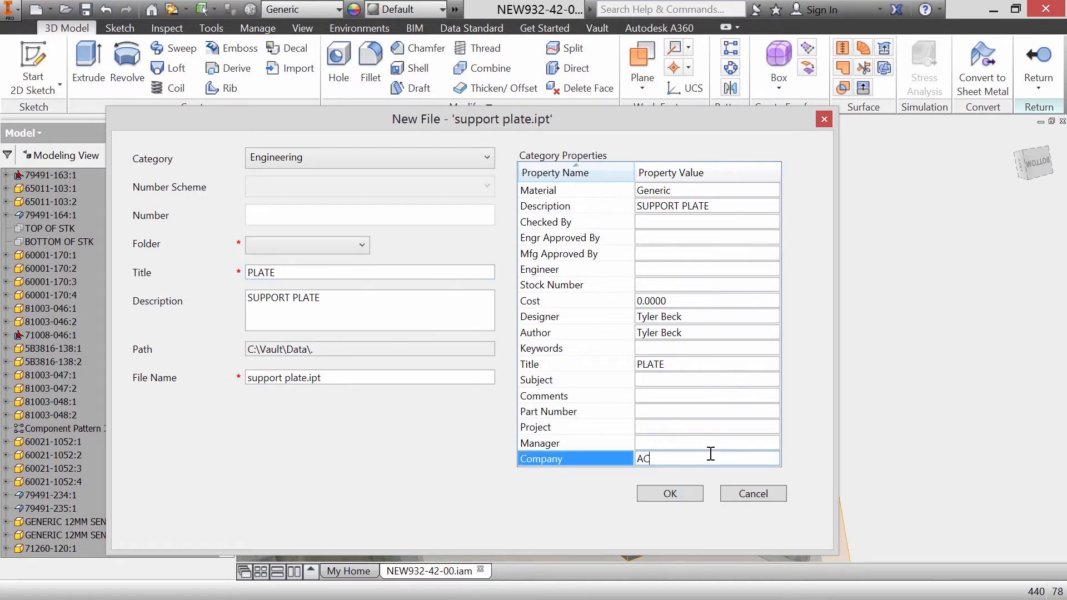
{"action": "type", "text": "ME"}
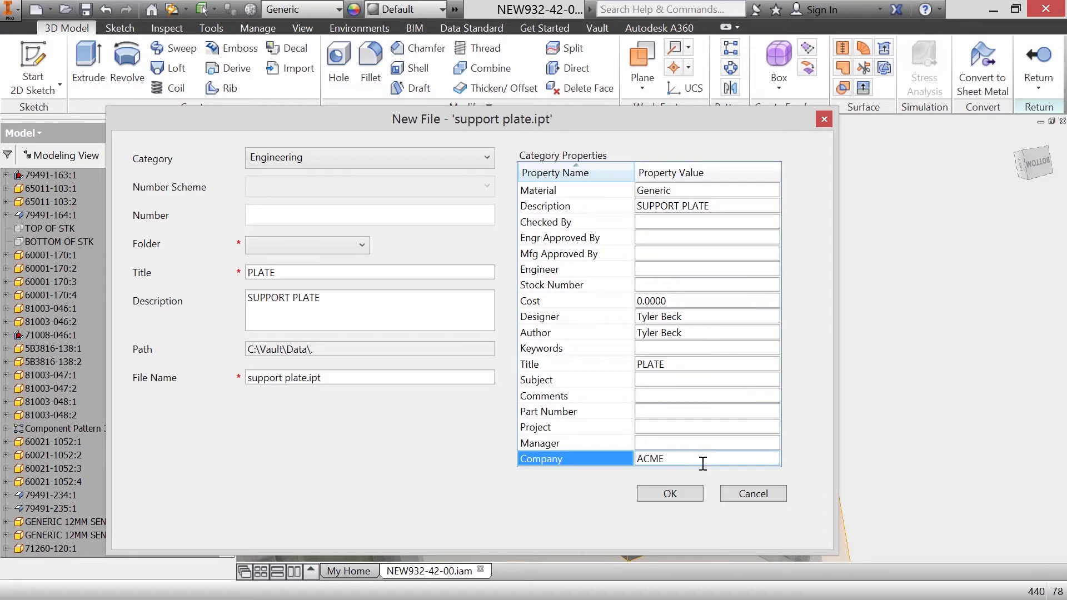